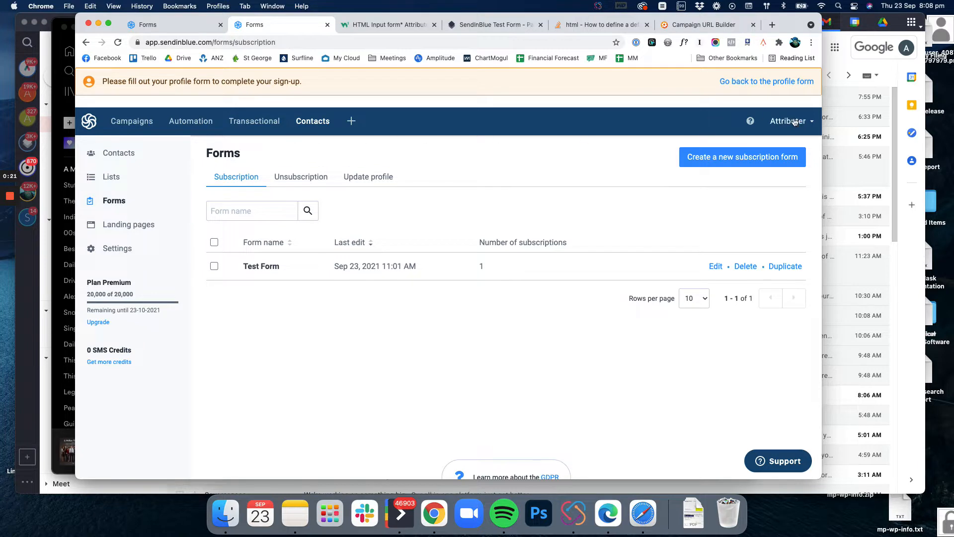
Open the Test Form from Contacts > Forms and link the blank field to the CHANNEL attribute
click(788, 122)
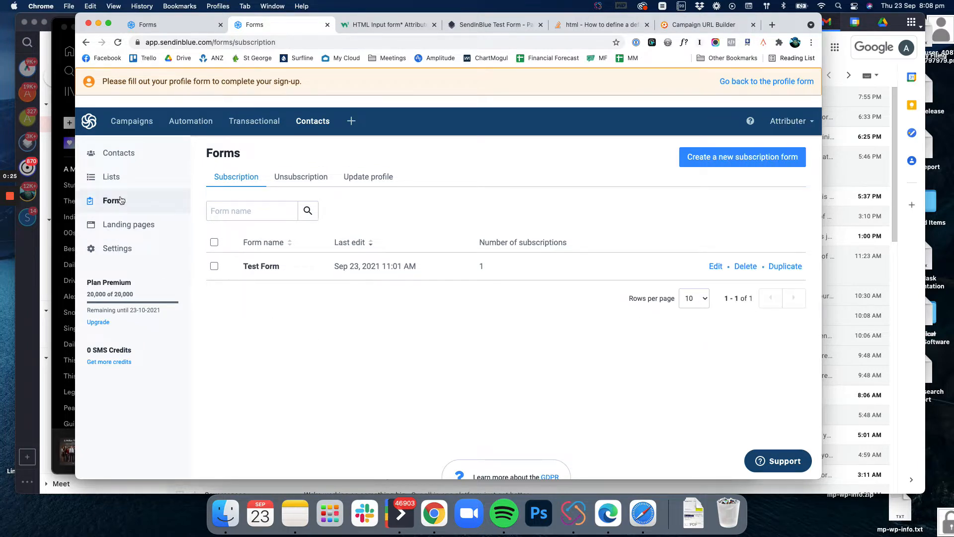
click(715, 266)
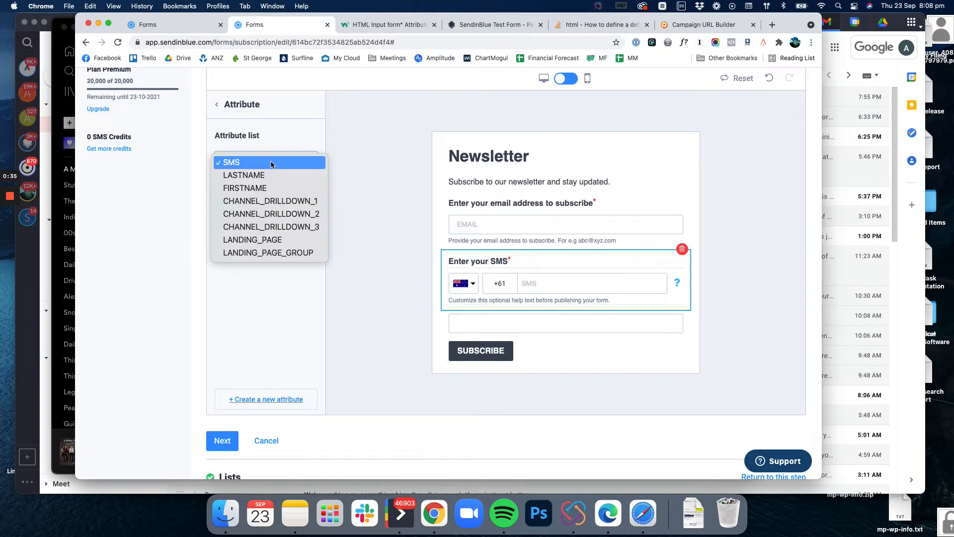
mouse_move(270, 201)
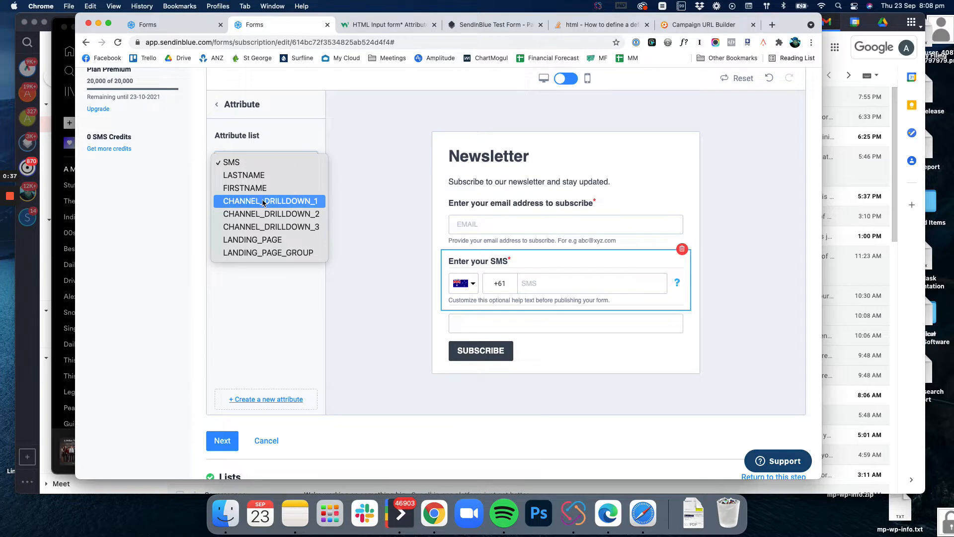
mouse_move(382, 278)
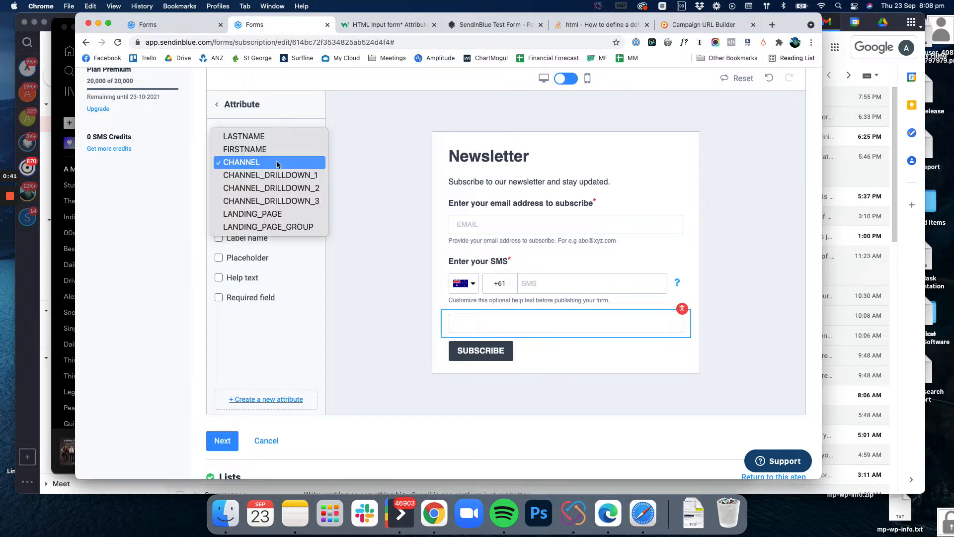
mouse_move(270, 188)
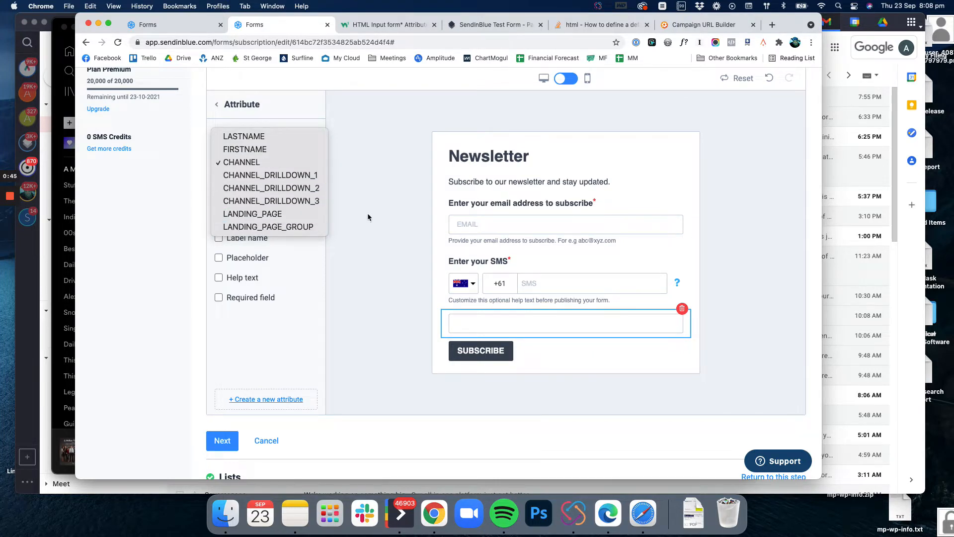
click(242, 162)
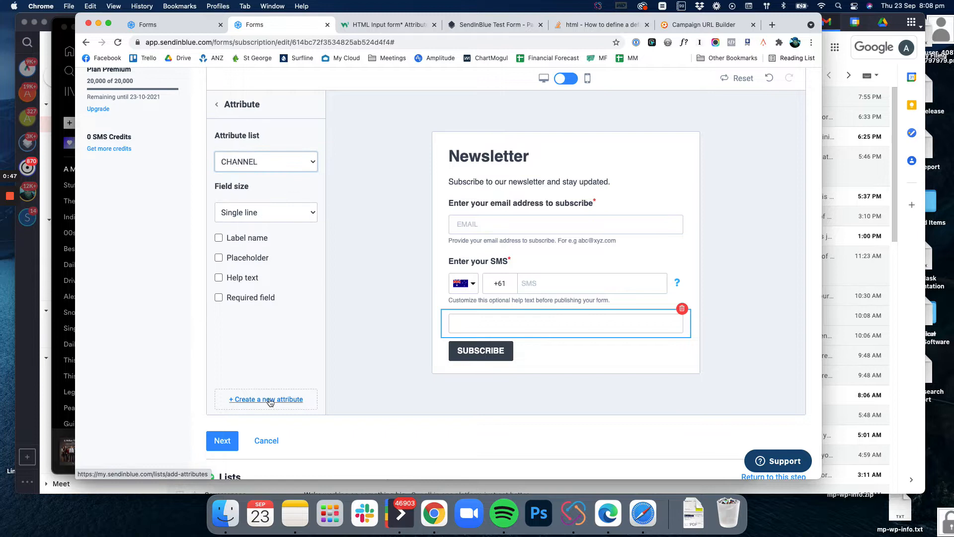
mouse_move(283, 402)
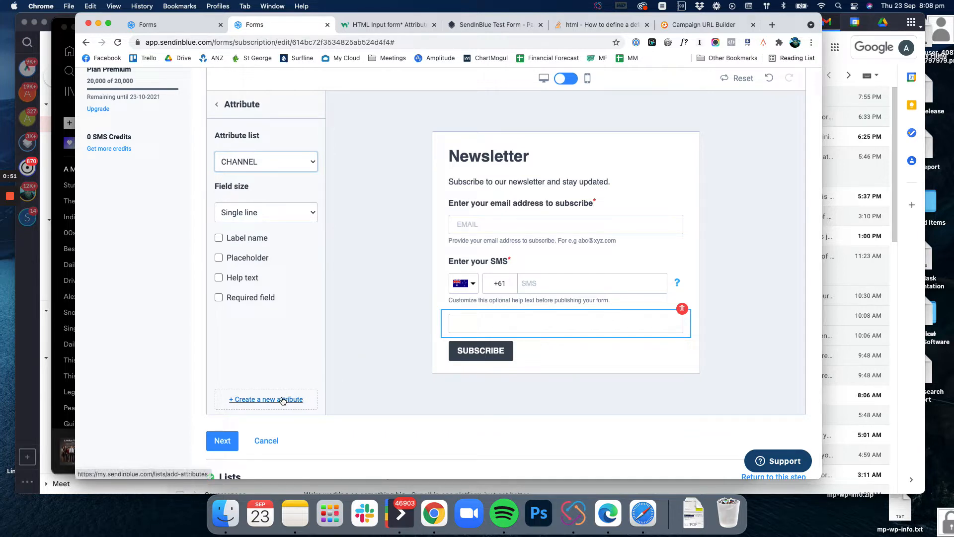
mouse_move(292, 191)
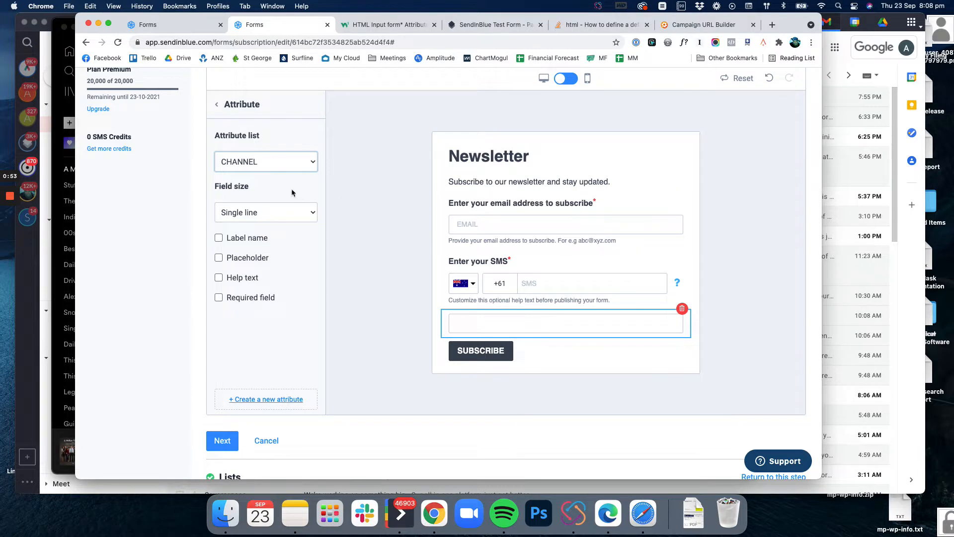
Add a new unlabelled field above Subscribe linked to CHANNEL_DRILLDOWN_1
click(270, 118)
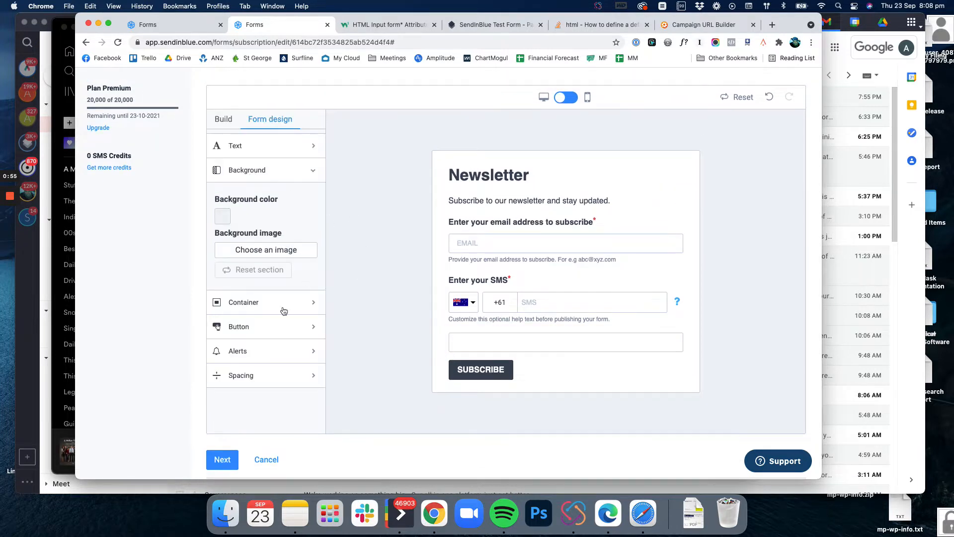
click(223, 119)
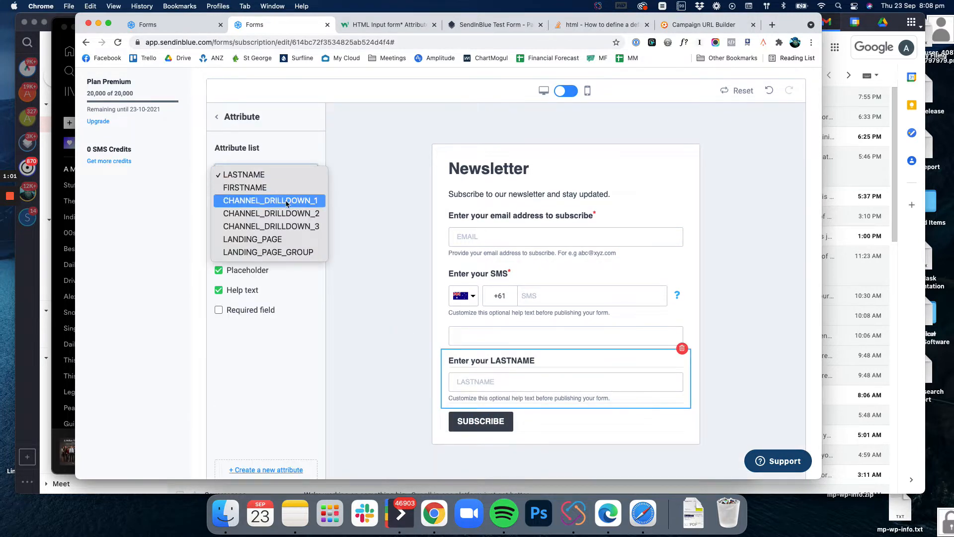
click(270, 199)
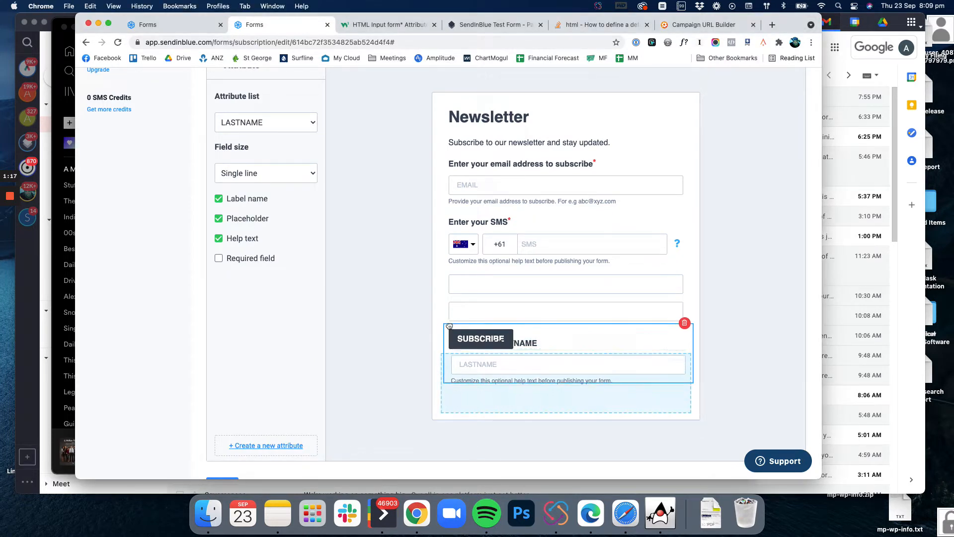
Add another unlabelled field above Subscribe linked to CHANNEL_DRILLDOWN_2
click(266, 173)
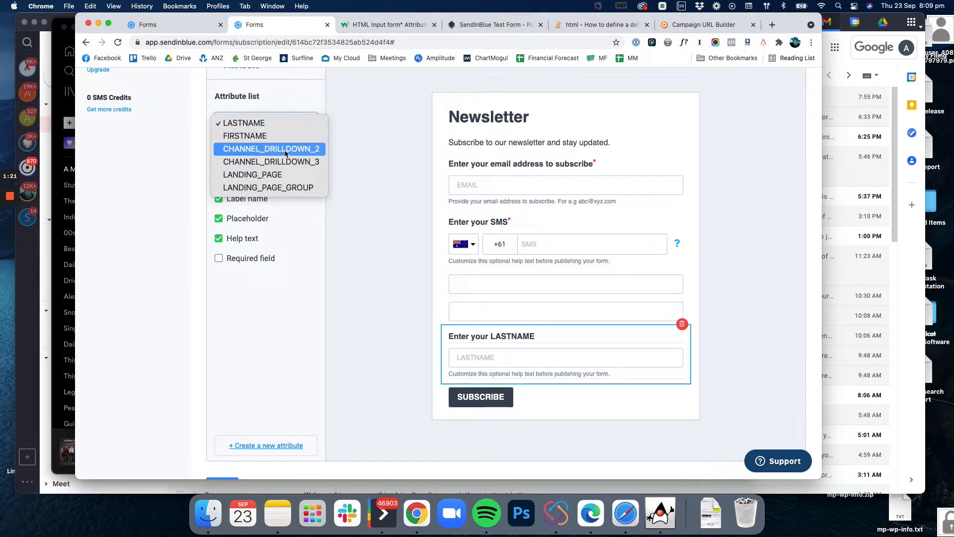
click(270, 148)
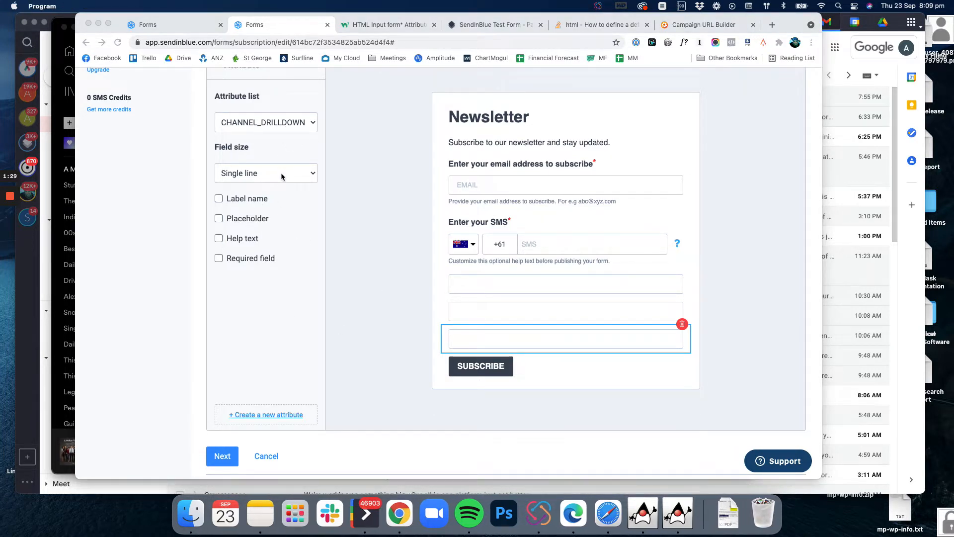
mouse_move(283, 126)
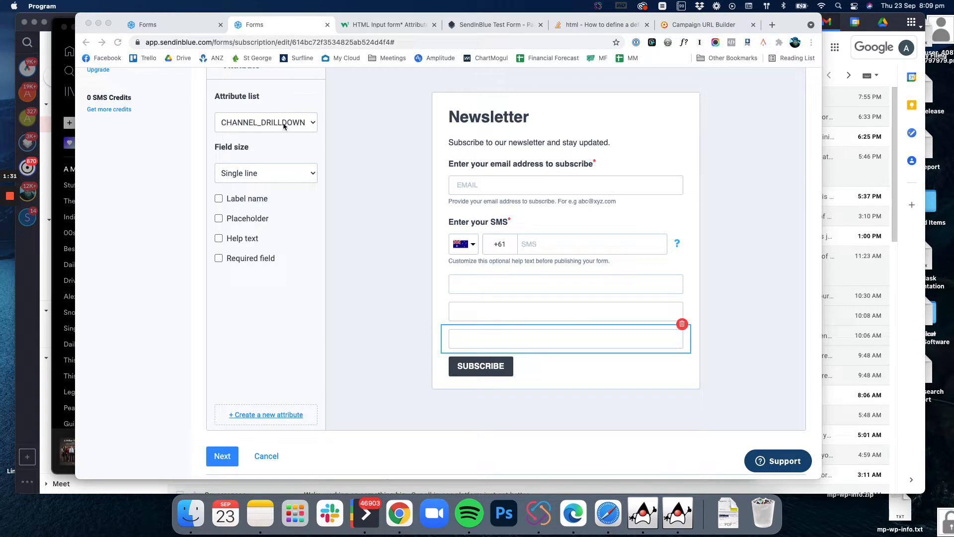
mouse_move(545, 359)
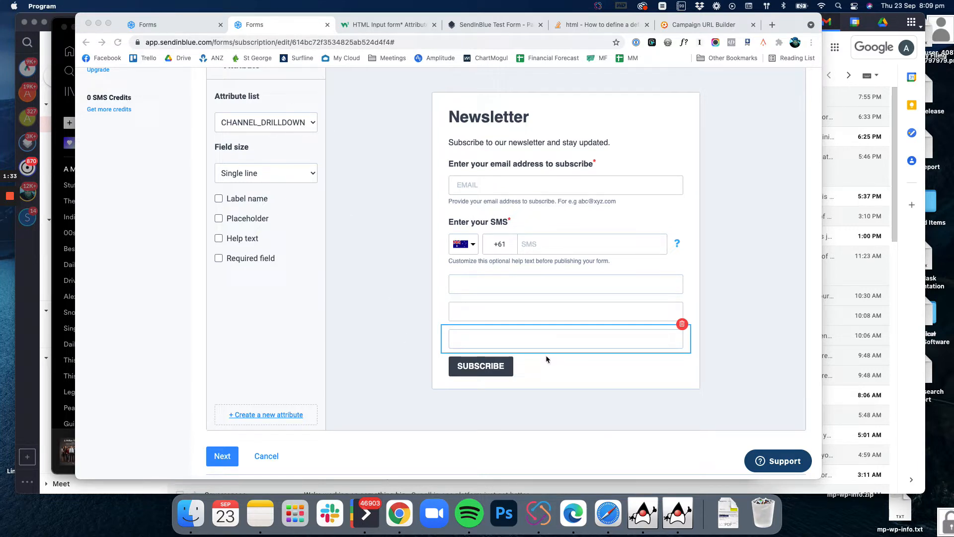
mouse_move(231, 196)
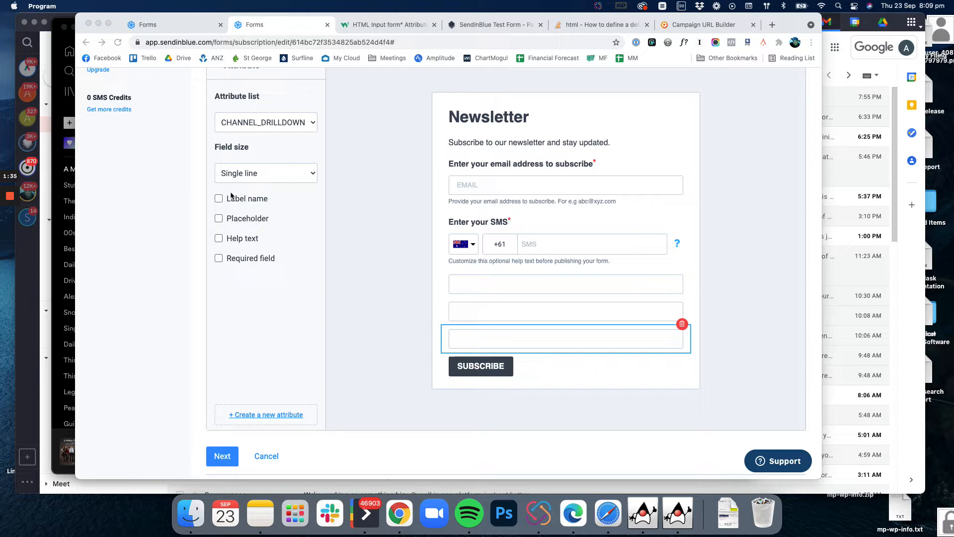
mouse_move(332, 280)
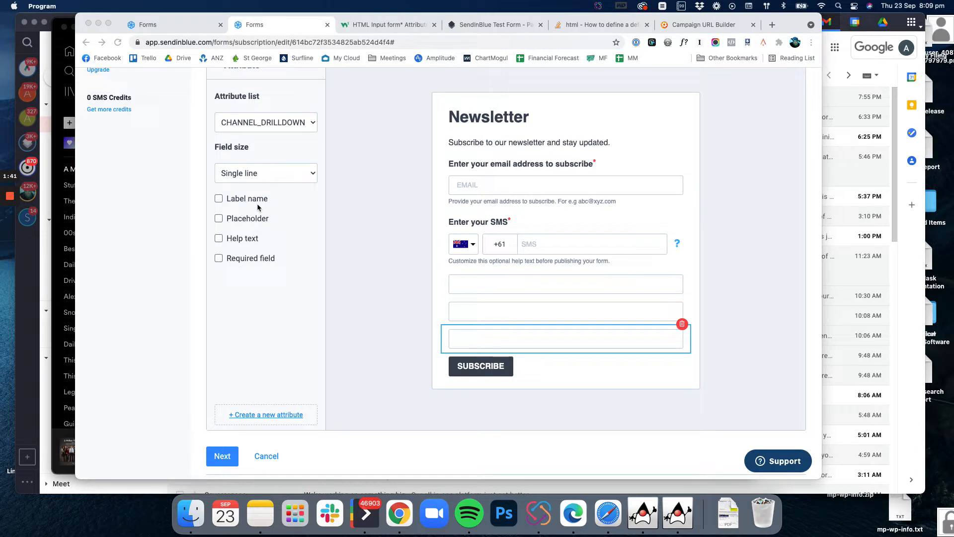
mouse_move(385, 246)
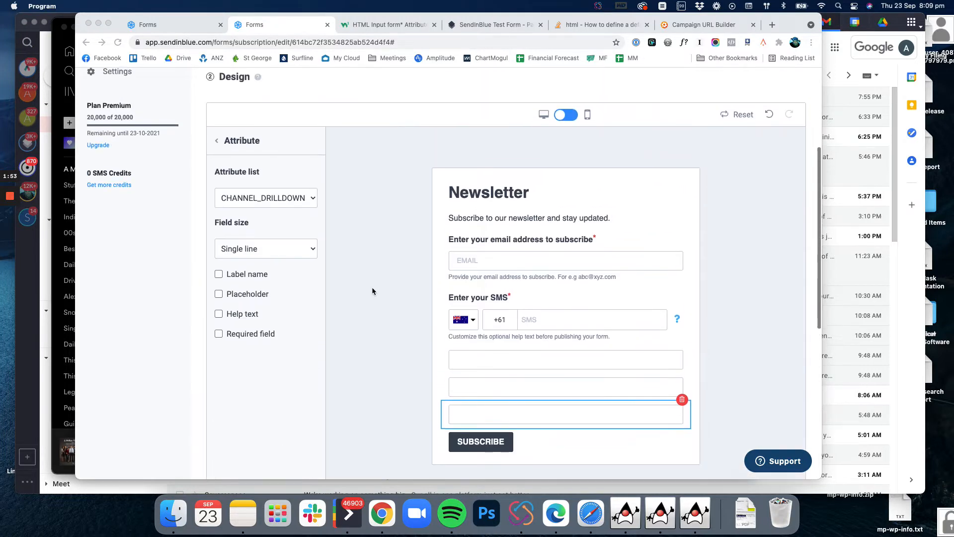
Scroll down the form designer past the three blank channel fields toward Next
scroll(down, 3)
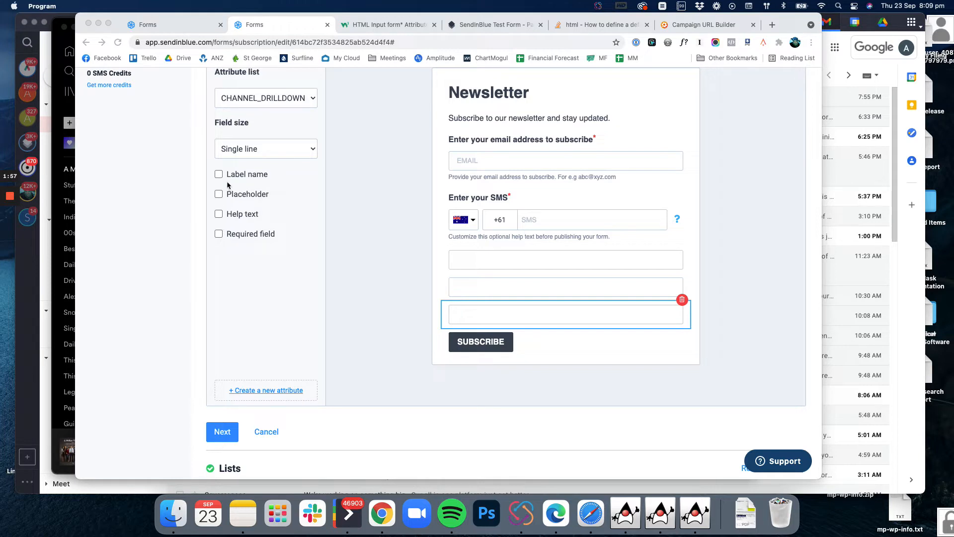
mouse_move(471, 259)
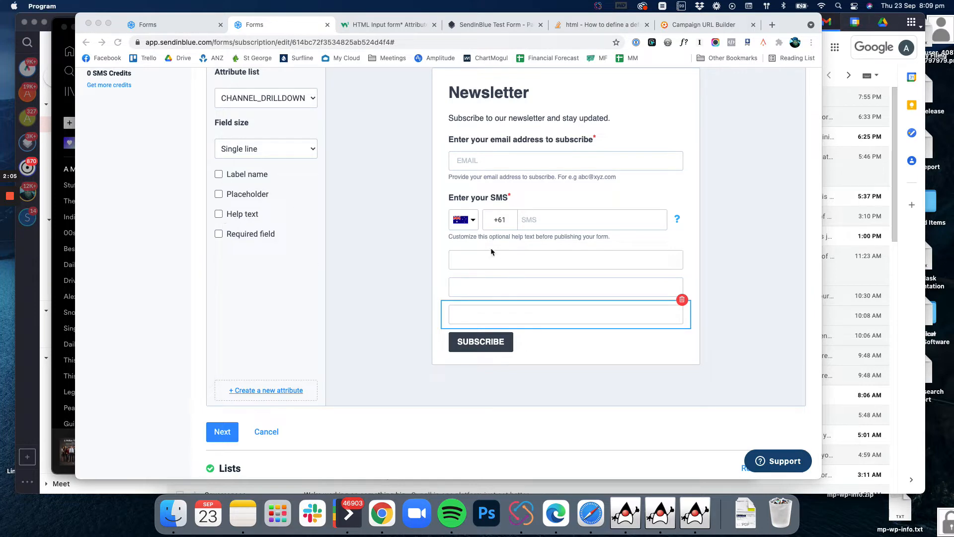
mouse_move(474, 259)
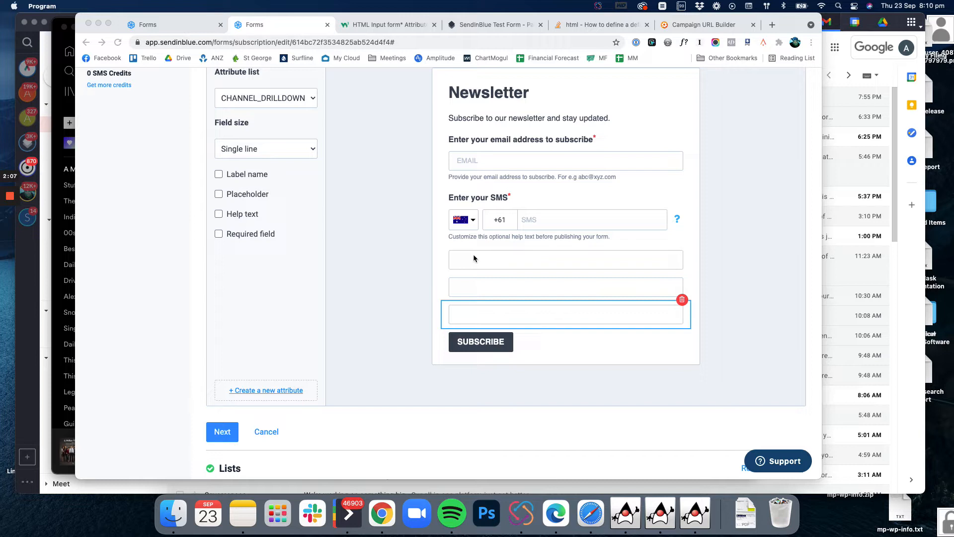
mouse_move(491, 258)
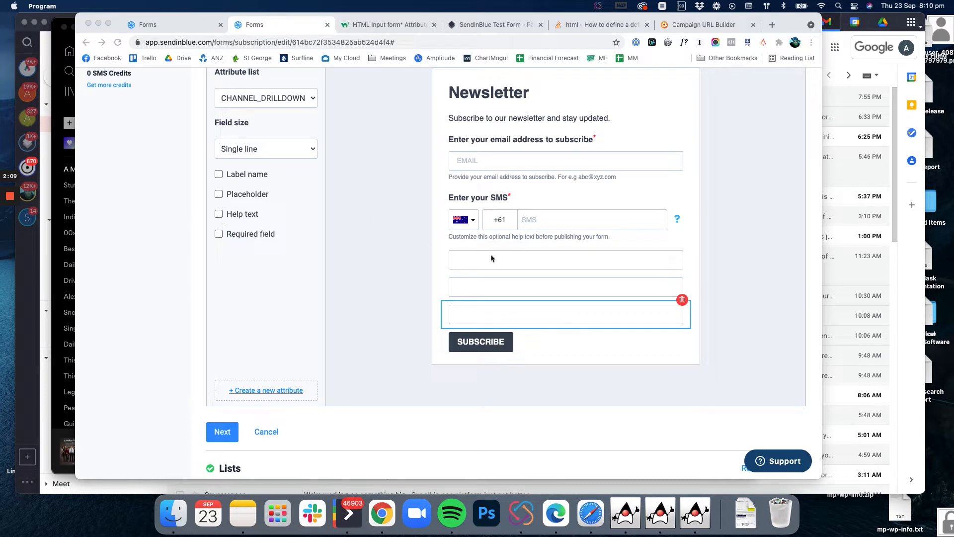
mouse_move(447, 260)
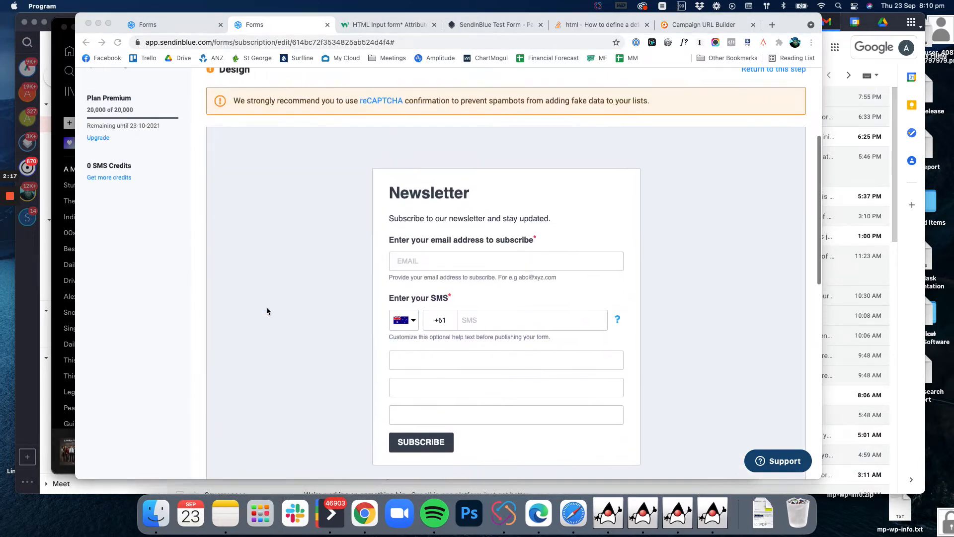
Confirm 'Your first list' for subscribers and choose No confirmation email, reaching the Messages step
scroll(down, 3)
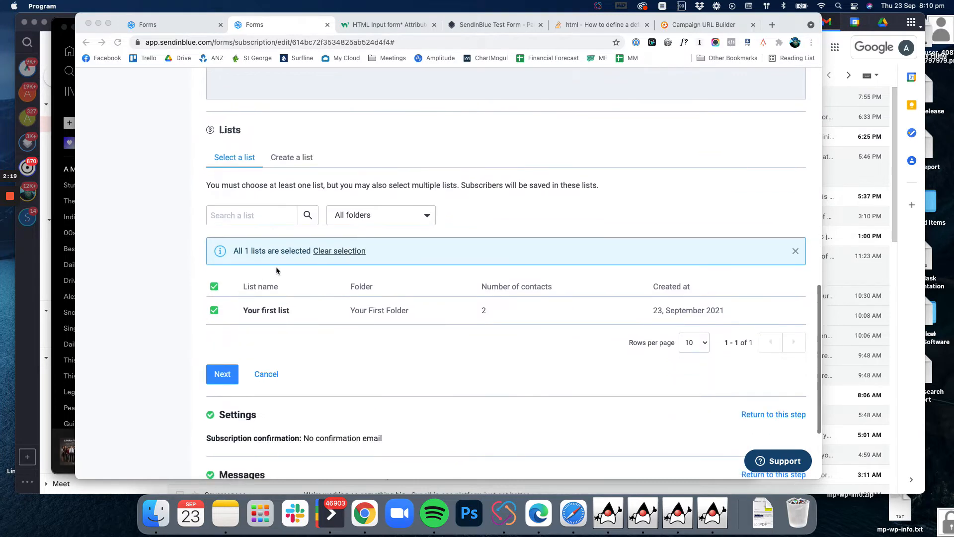
click(222, 373)
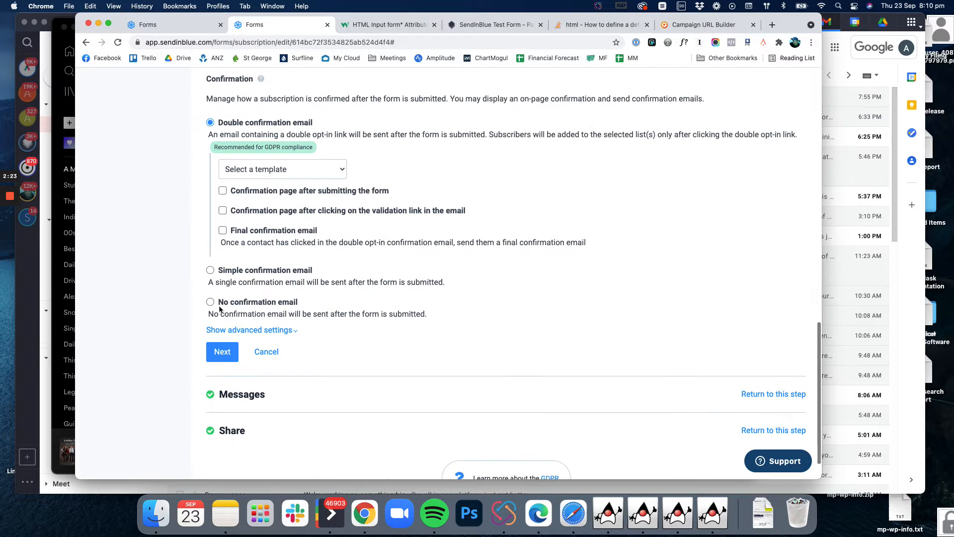
click(210, 302)
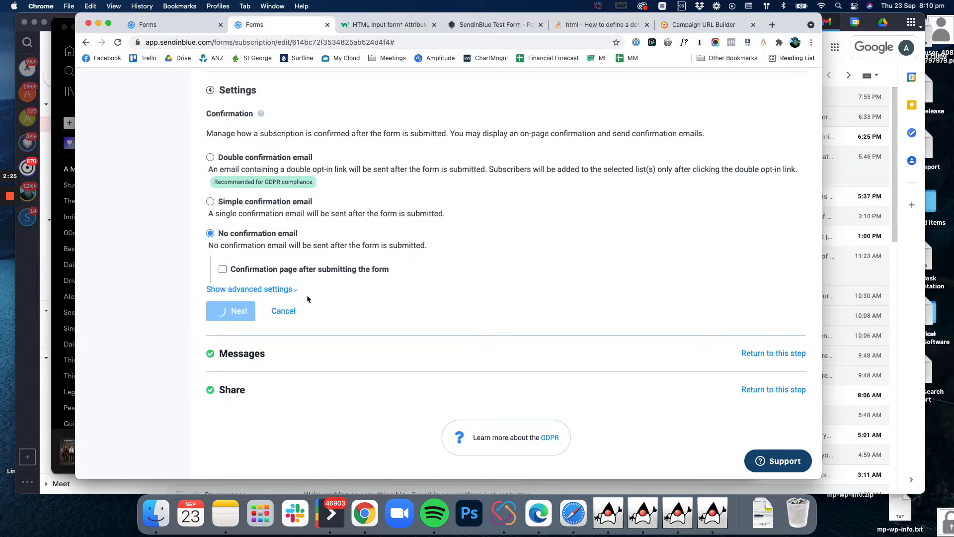
click(231, 310)
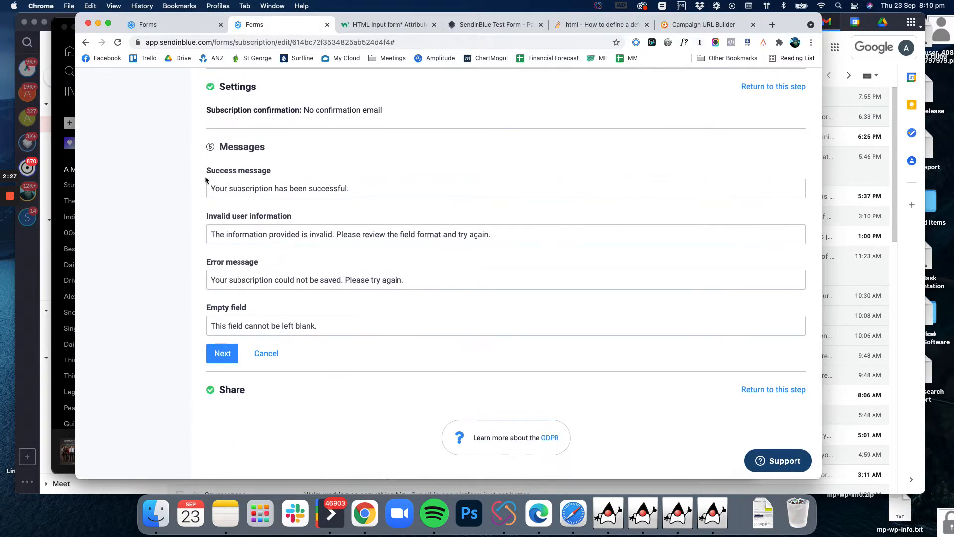
Accept the default messages, then select and copy the form's HTML embed code and switch to Notes
click(221, 352)
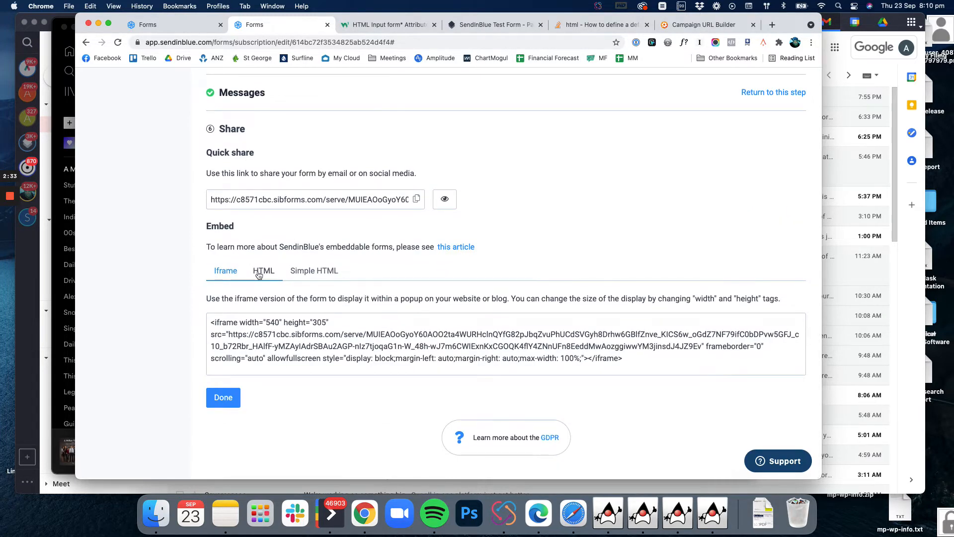
click(263, 270)
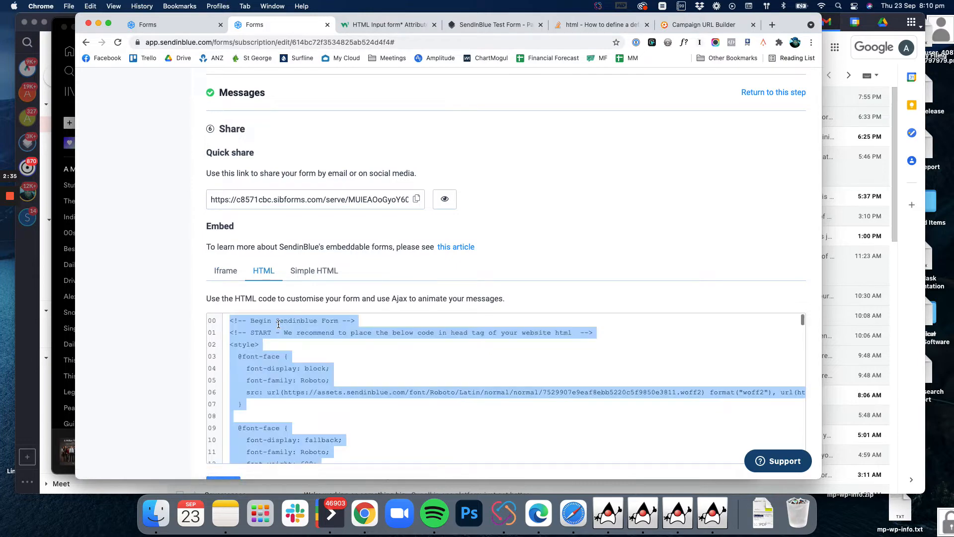
right_click(277, 324)
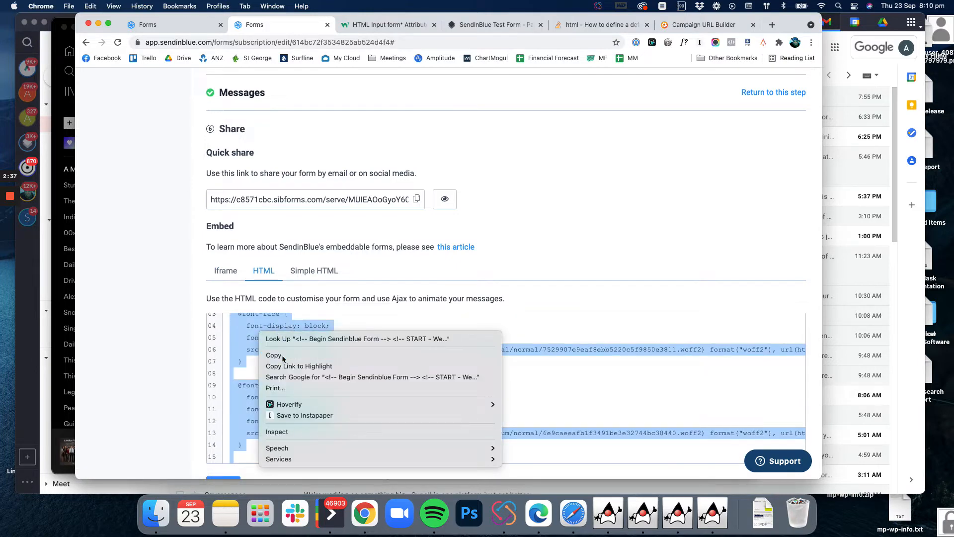
mouse_move(364, 23)
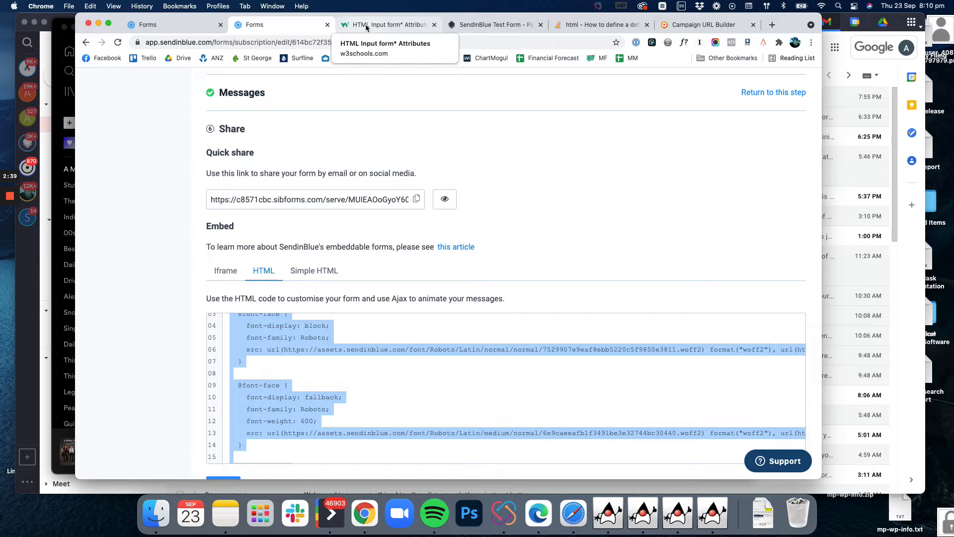
click(493, 24)
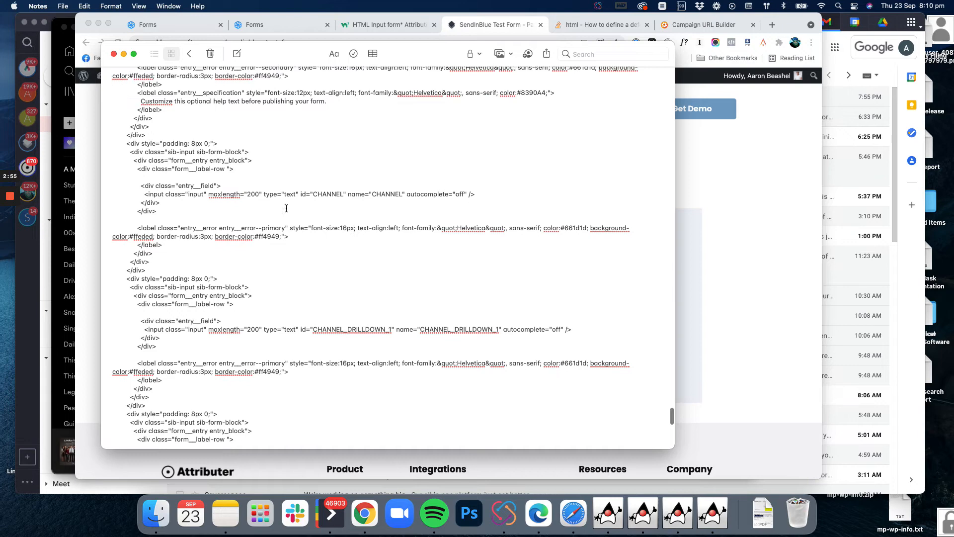
Replace type="text" with type="hidden" on the channel input tags in the pasted code
scroll(down, 3)
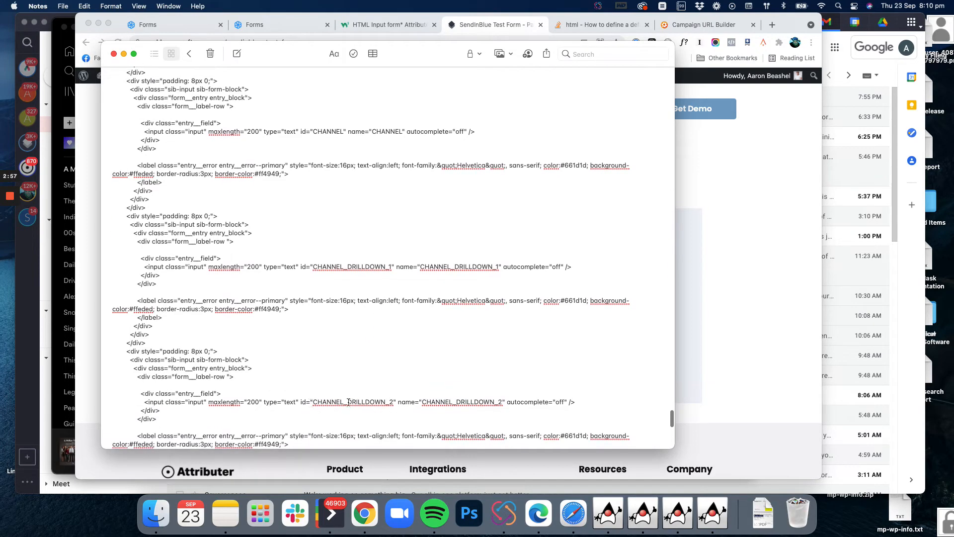
scroll(down, 3)
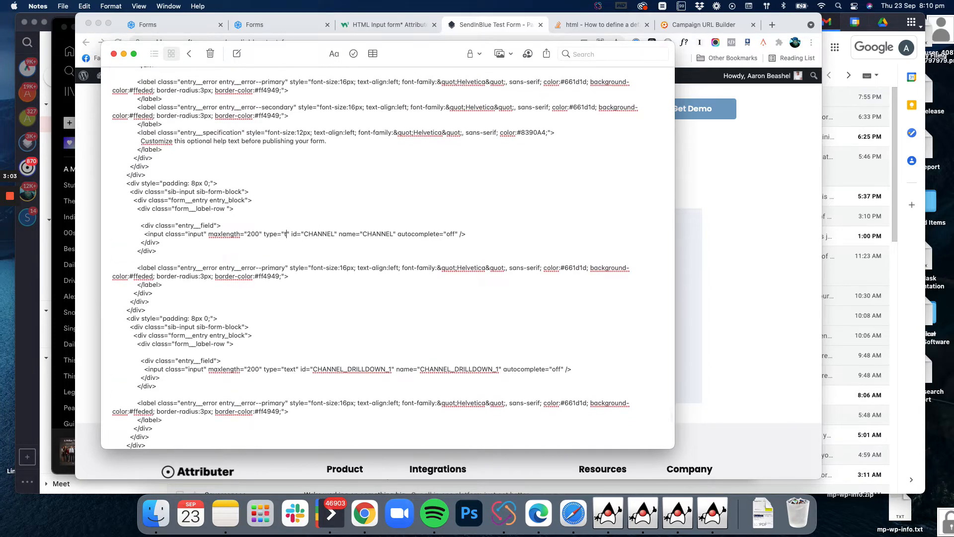
text(hidden)
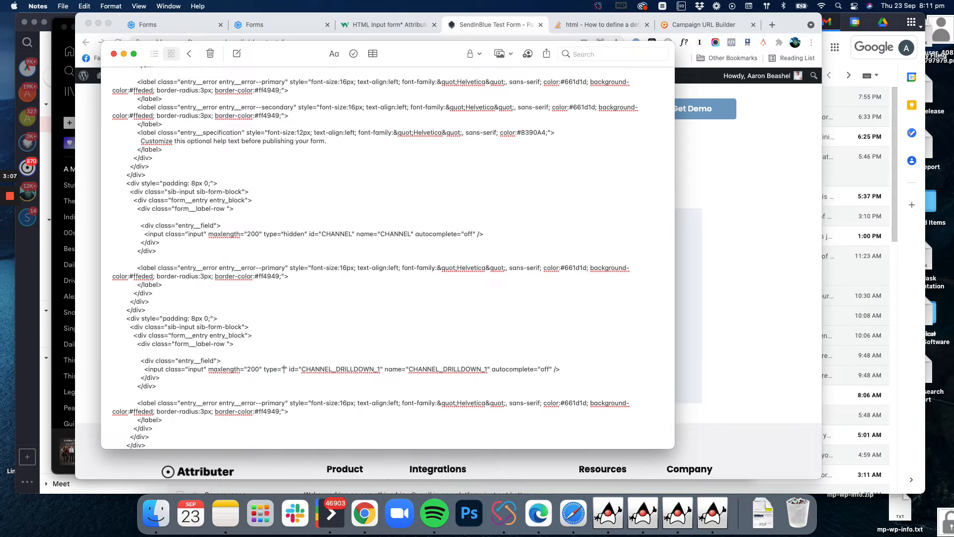
scroll(down, 3)
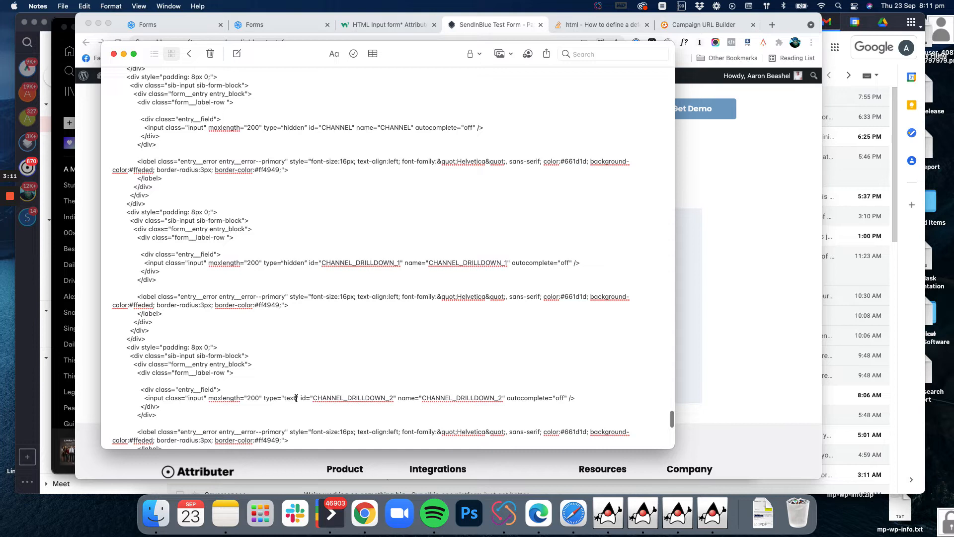
text(hidden)
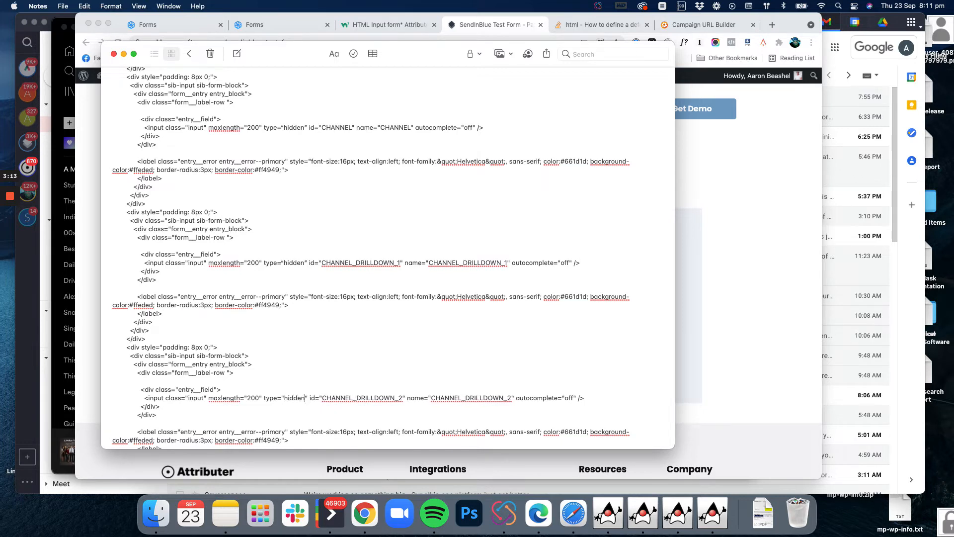
mouse_move(379, 240)
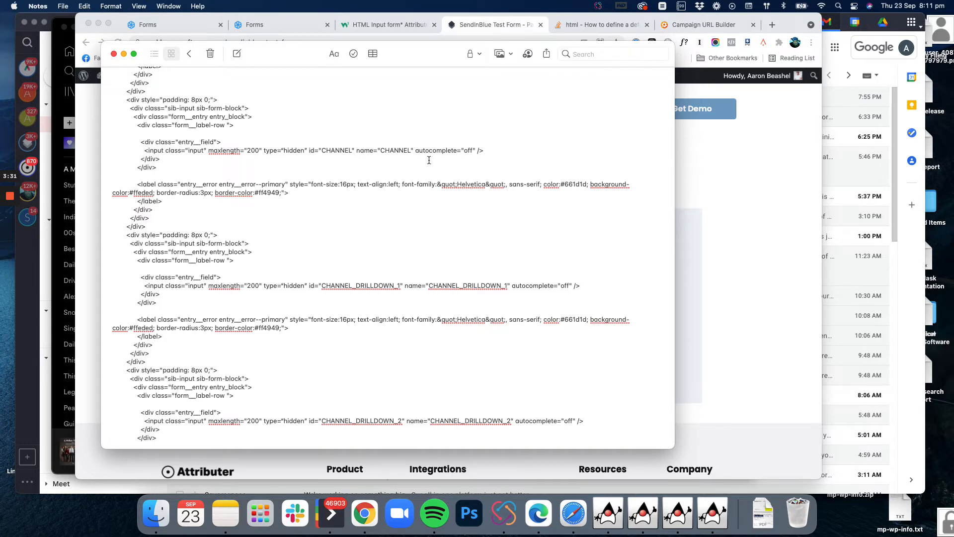
Add value="[channel]" to the hidden CHANNEL input
text(value="[channel)
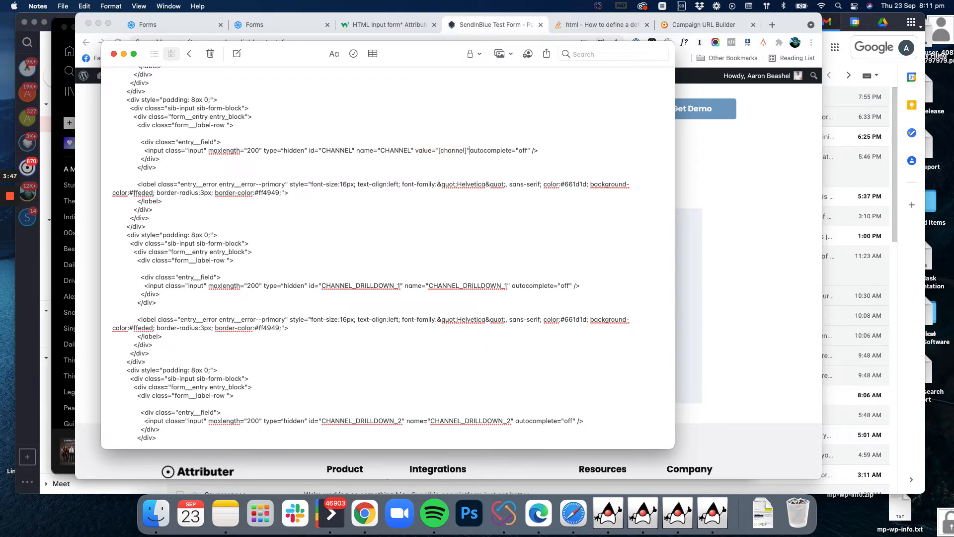
double_click(442, 150)
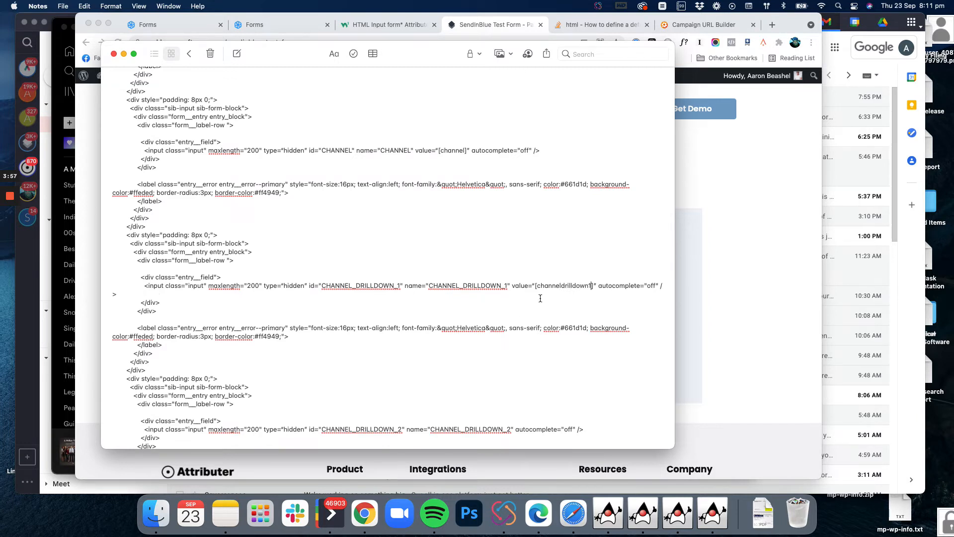
scroll(down, 3)
text(value="[channeldrilldown2]" )
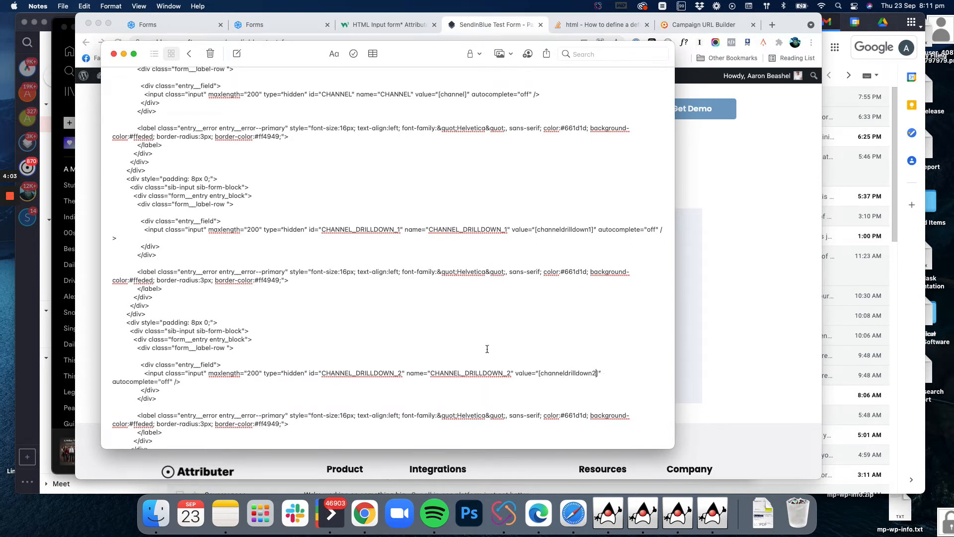
scroll(down, 3)
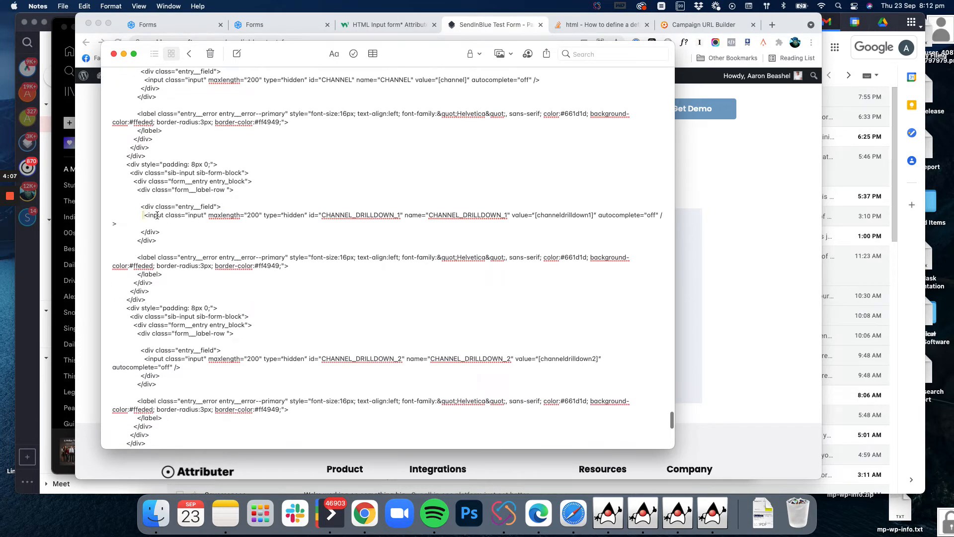
Add value="[channeldrilldown1]" and value="[channeldrilldown2]" to the drilldown inputs
triple_click(402, 215)
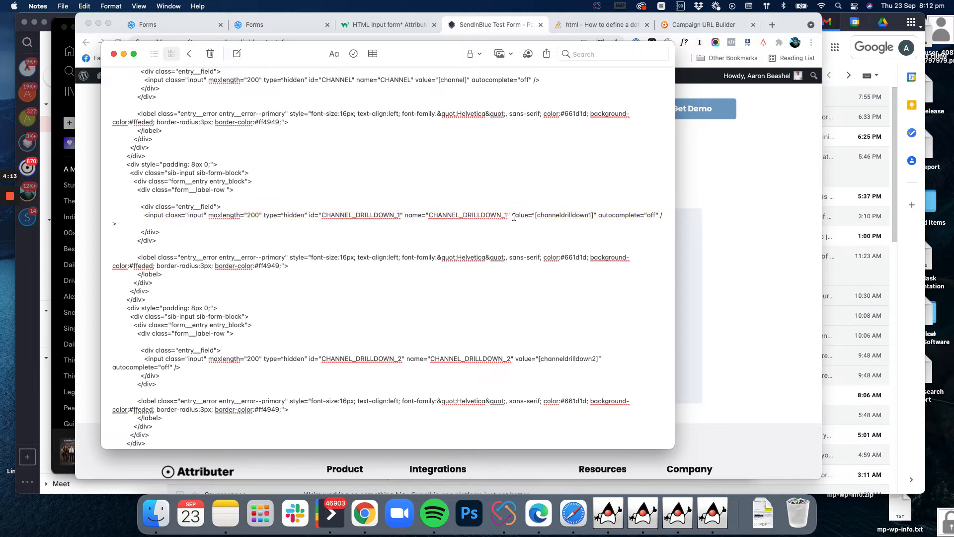
double_click(547, 215)
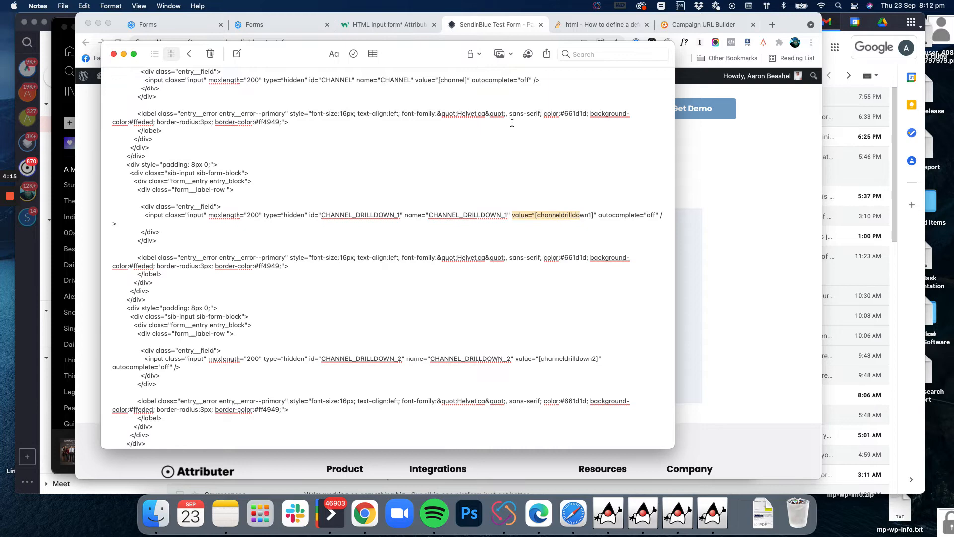
scroll(down, 3)
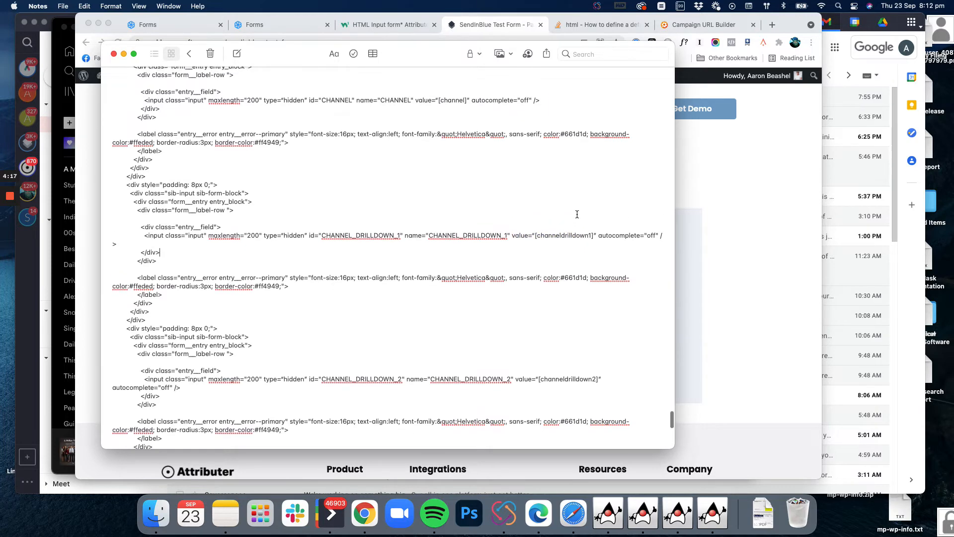
scroll(down, 3)
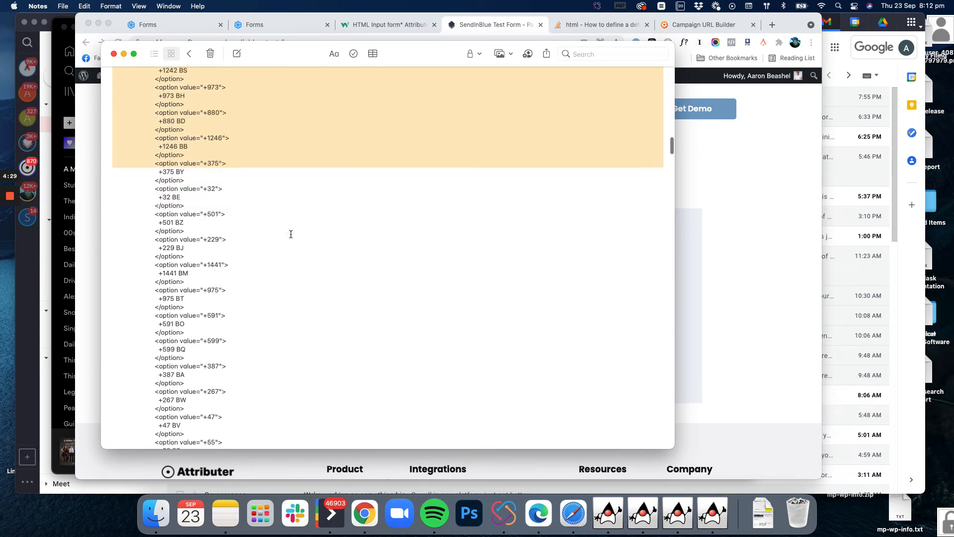
scroll(down, 3)
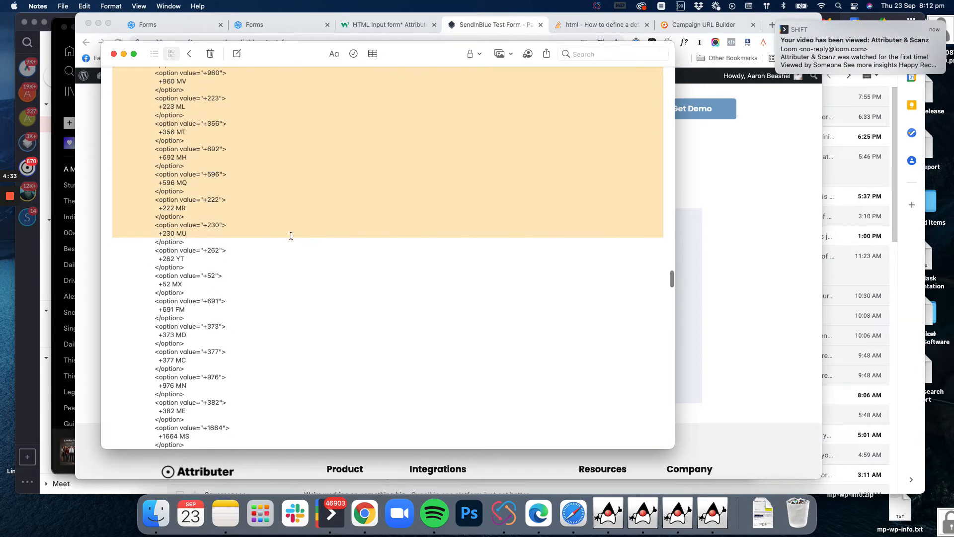
scroll(down, 3)
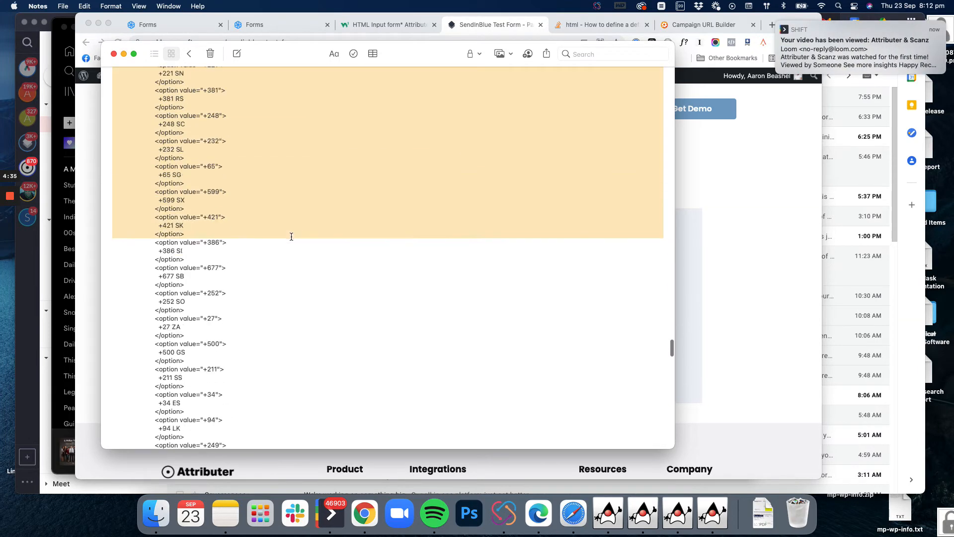
scroll(down, 3)
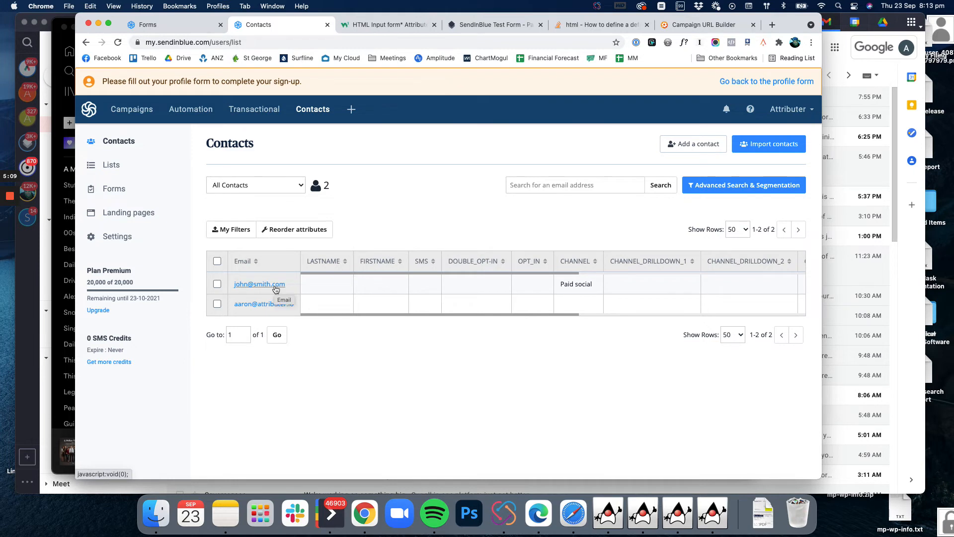
Open the test contact's details showing CHANNEL captured as Paid social
click(259, 283)
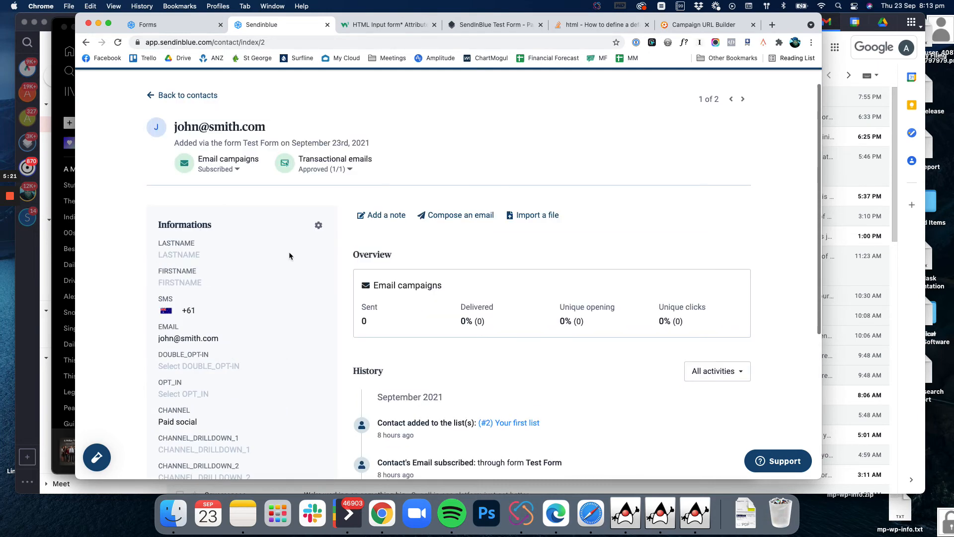
scroll(down, 3)
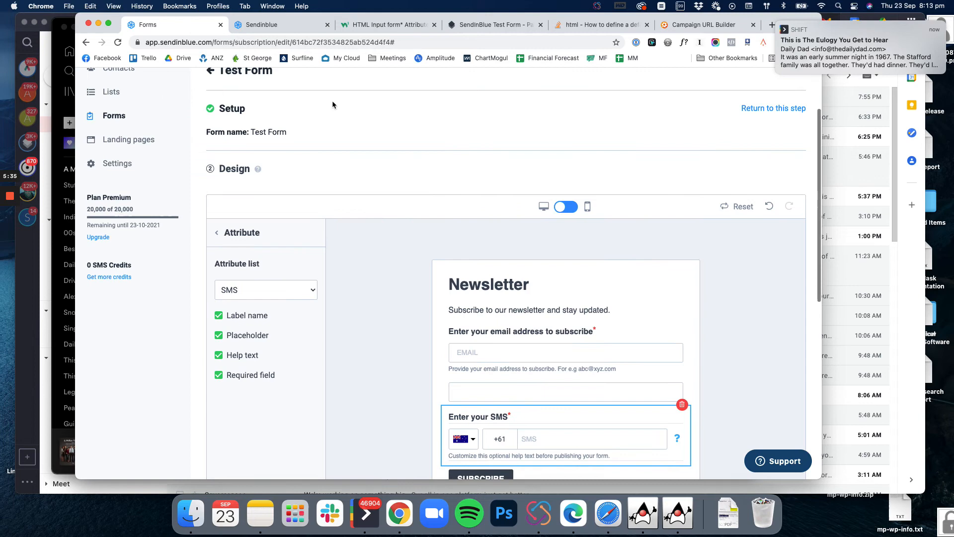
Scroll the Test Form editor to its Design step showing the newsletter form
scroll(down, 3)
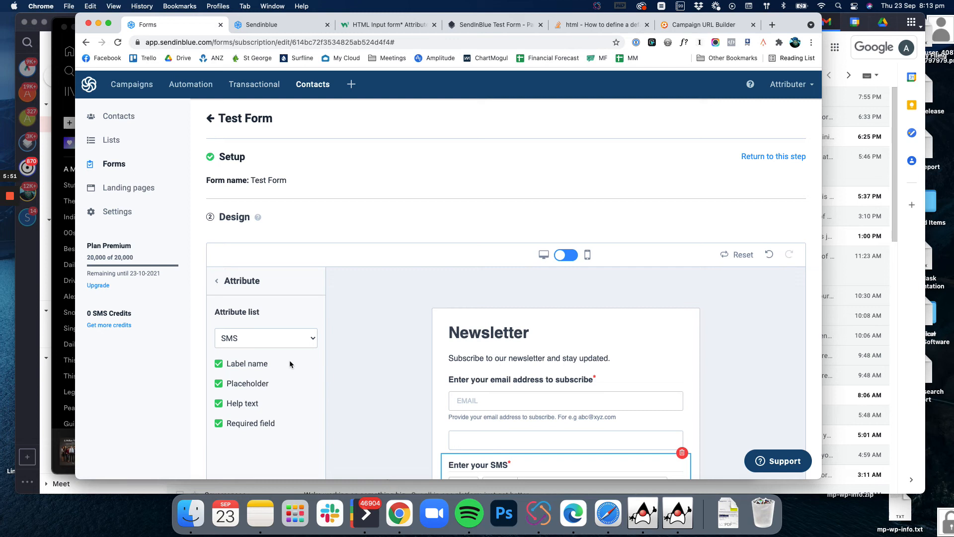
mouse_move(346, 321)
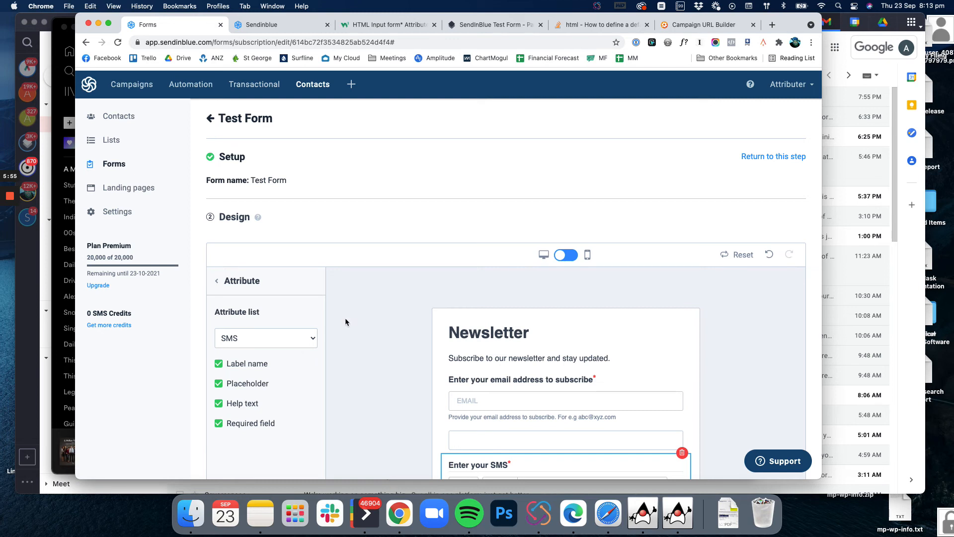
scroll(down, 3)
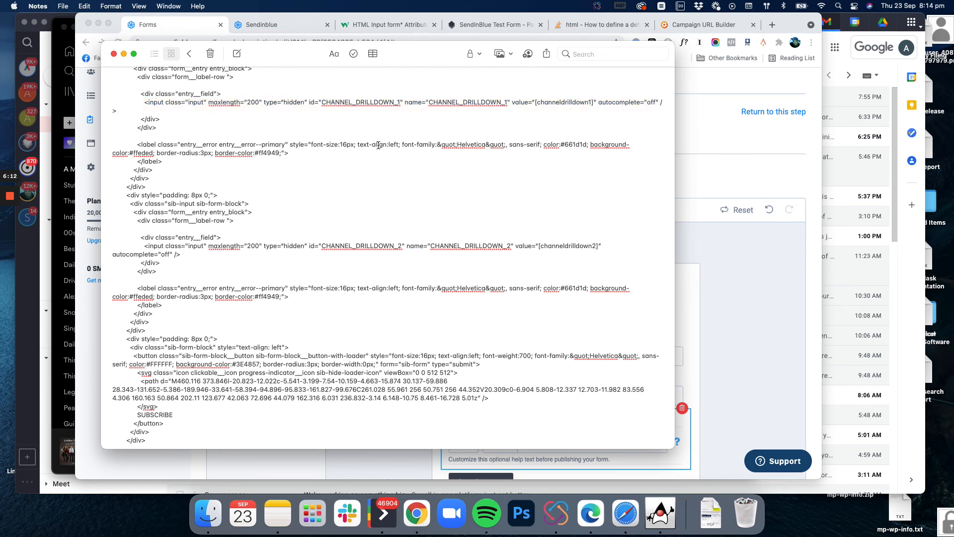
mouse_move(385, 197)
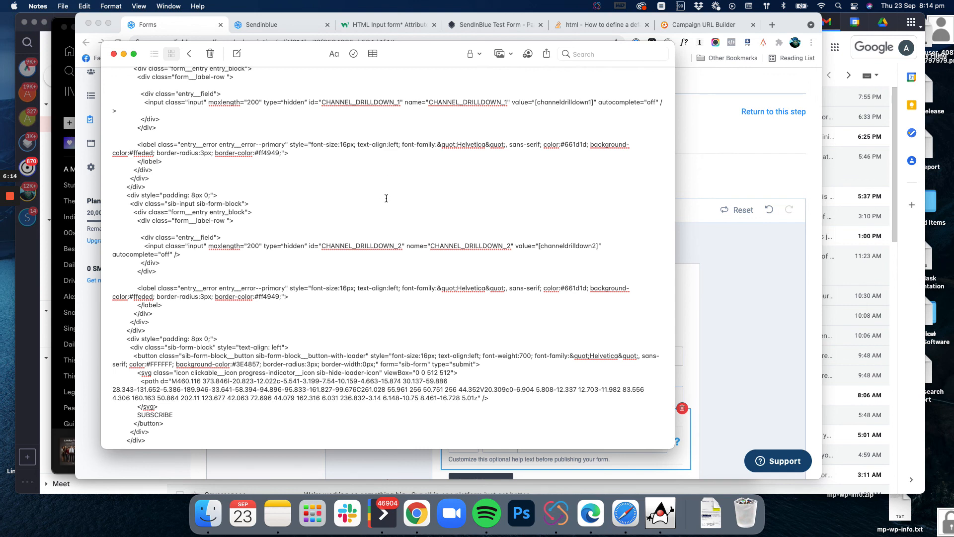
mouse_move(382, 189)
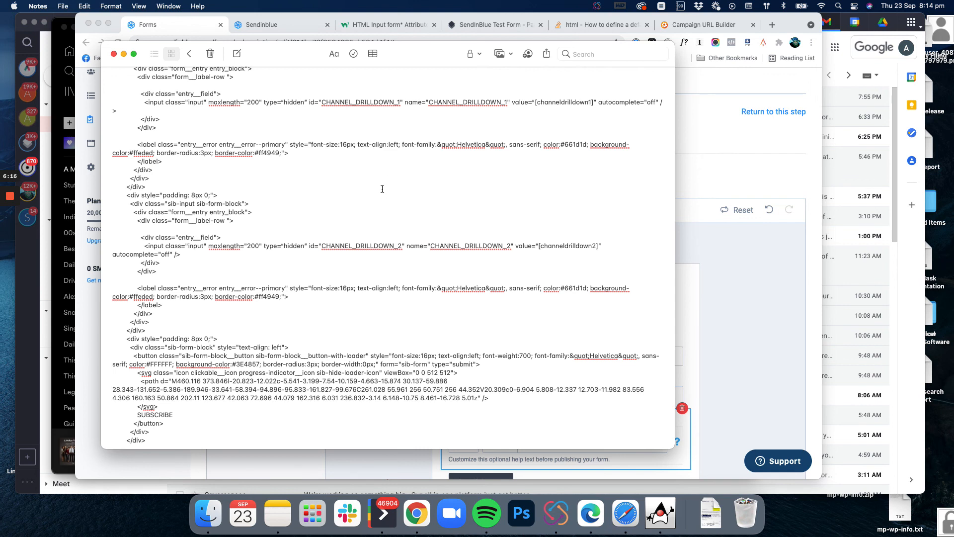